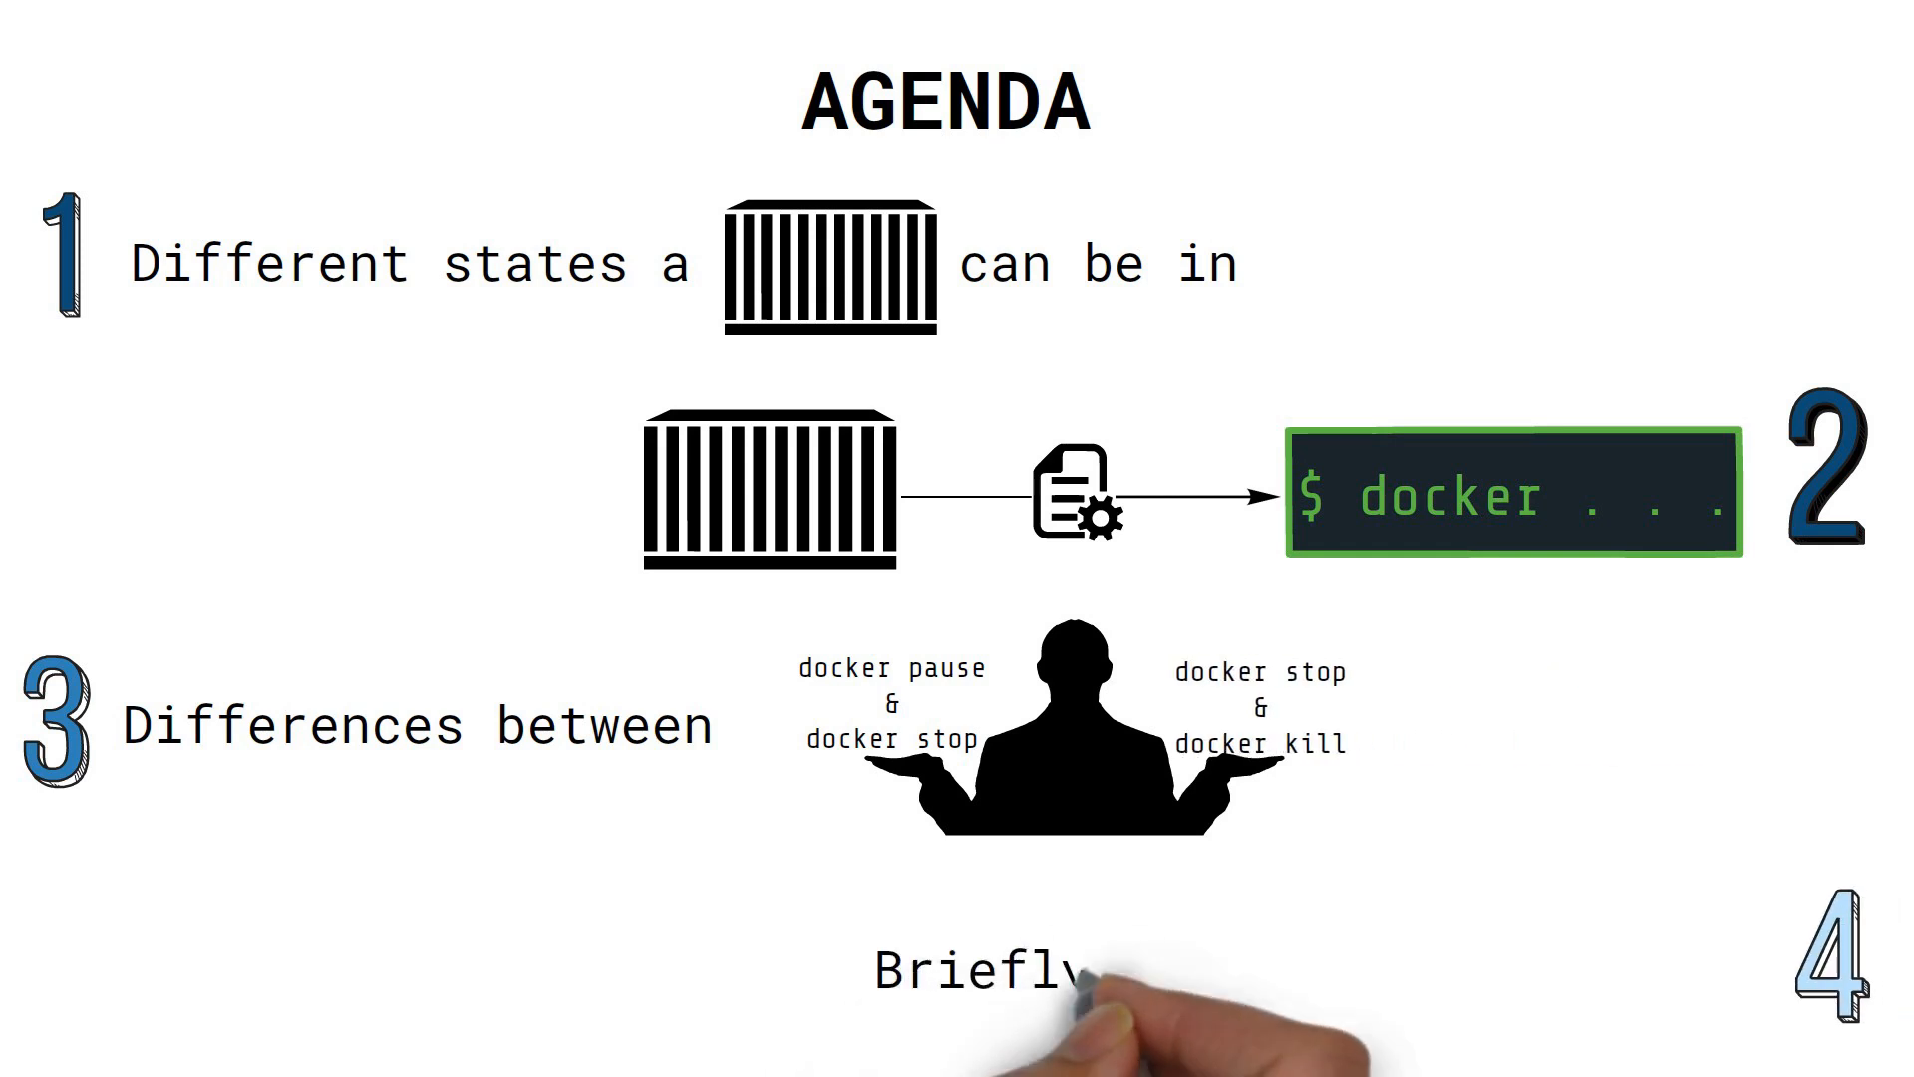
type("discuss POSIX Signals")
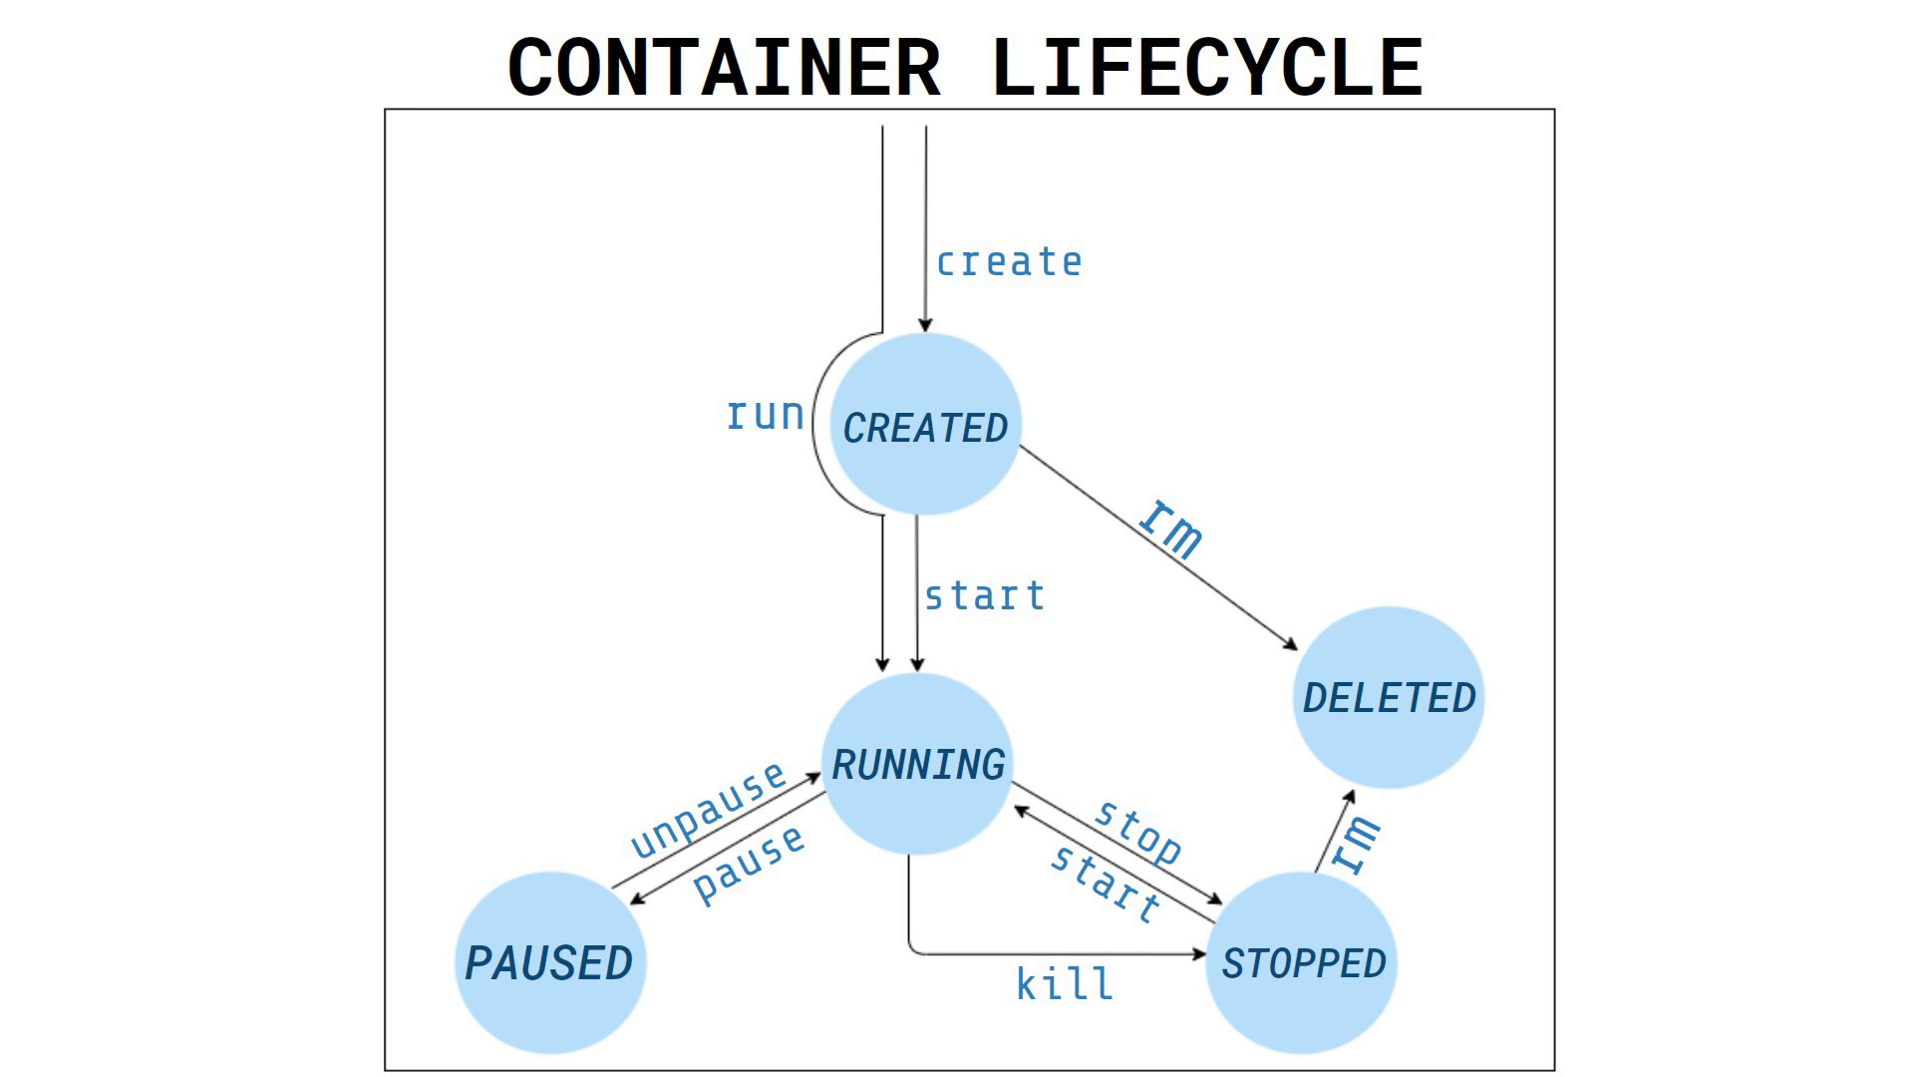
left_click_drag(1135, 219, 1031, 379)
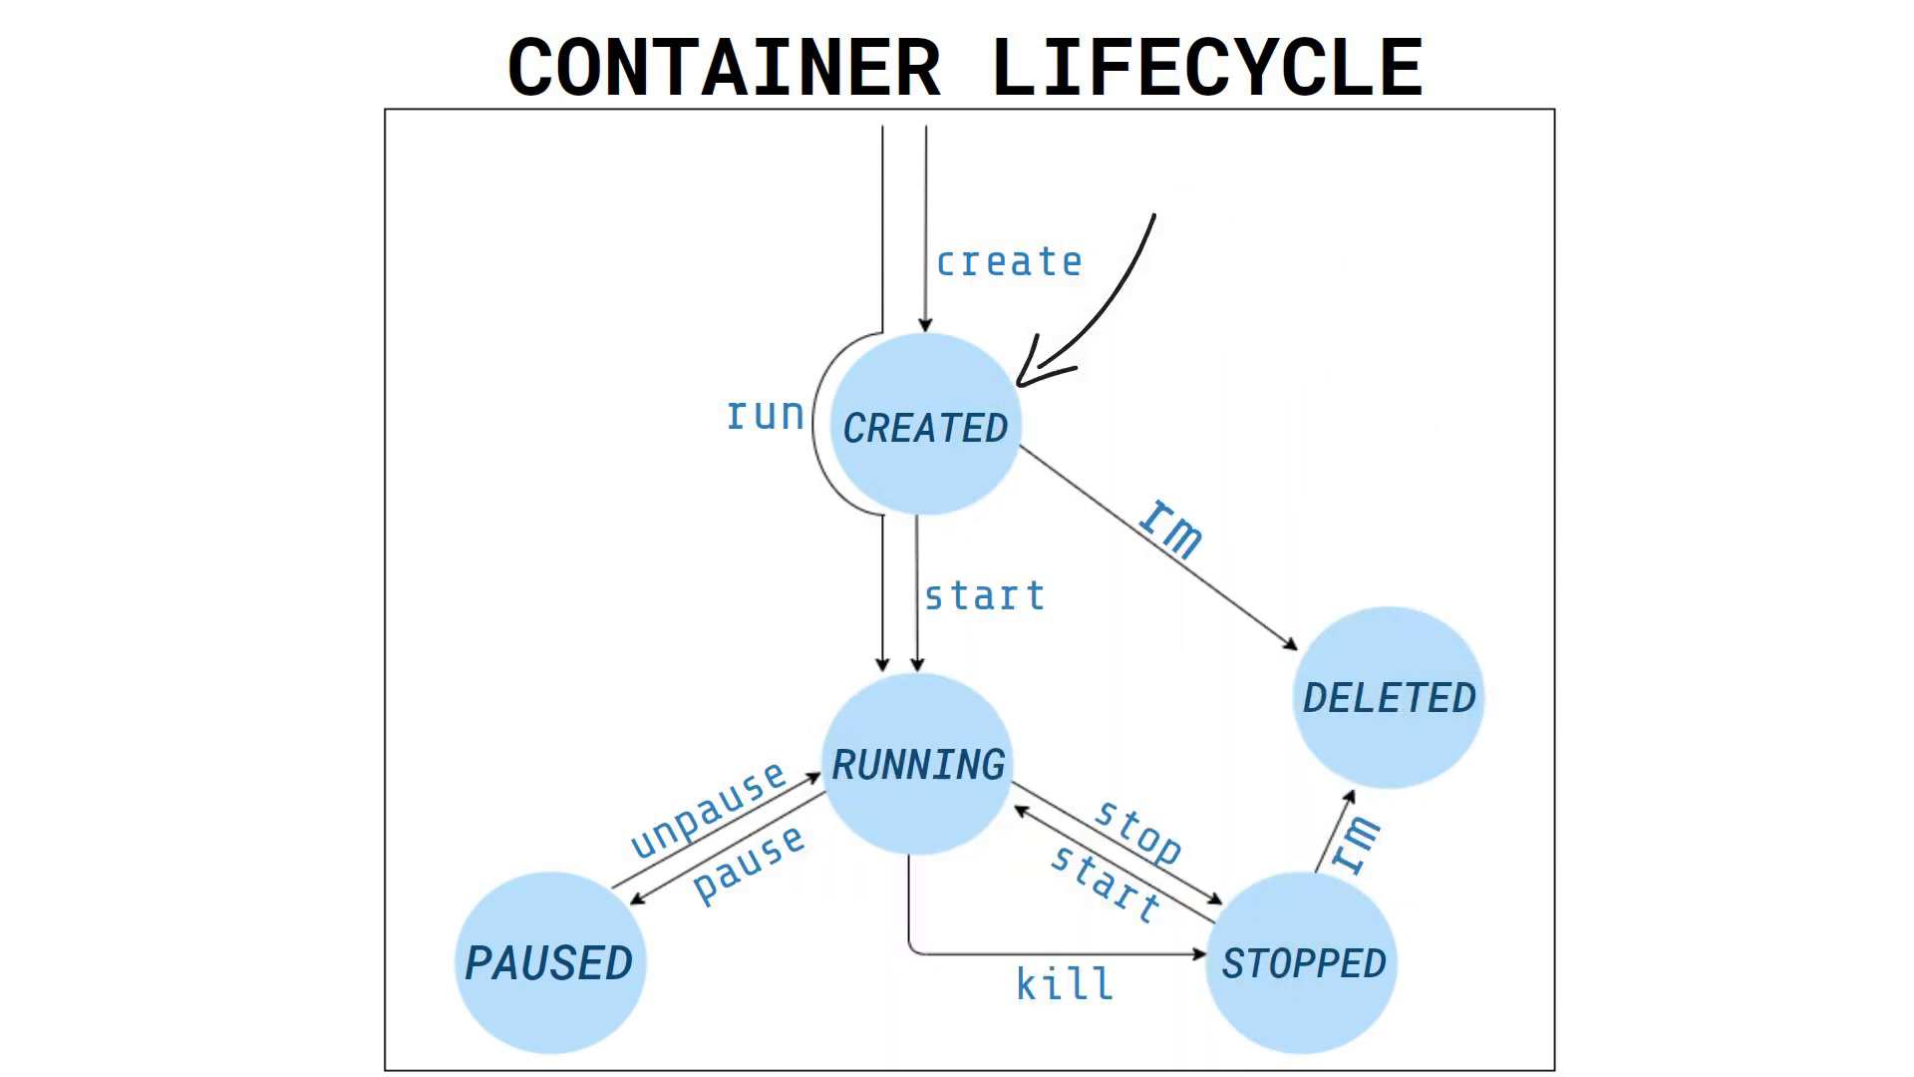
type("STATES")
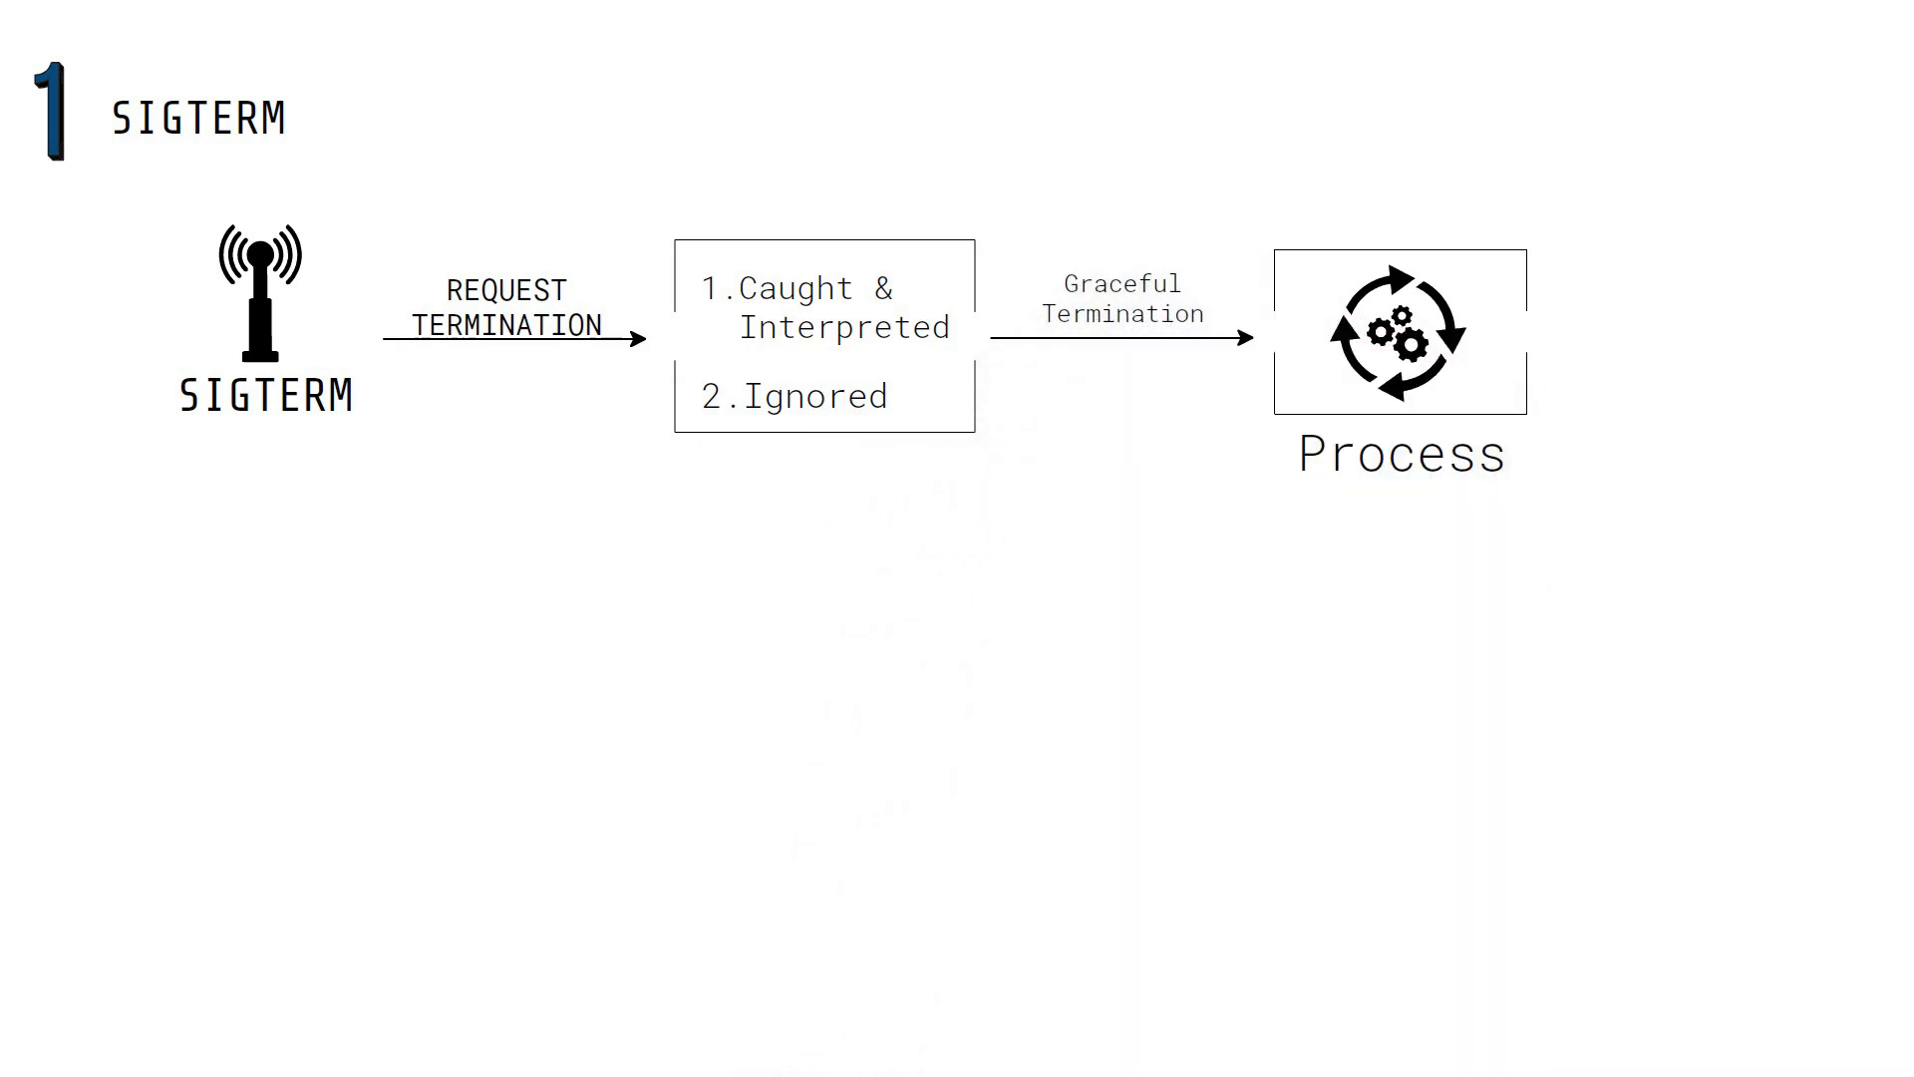
type("~ Releasing resources")
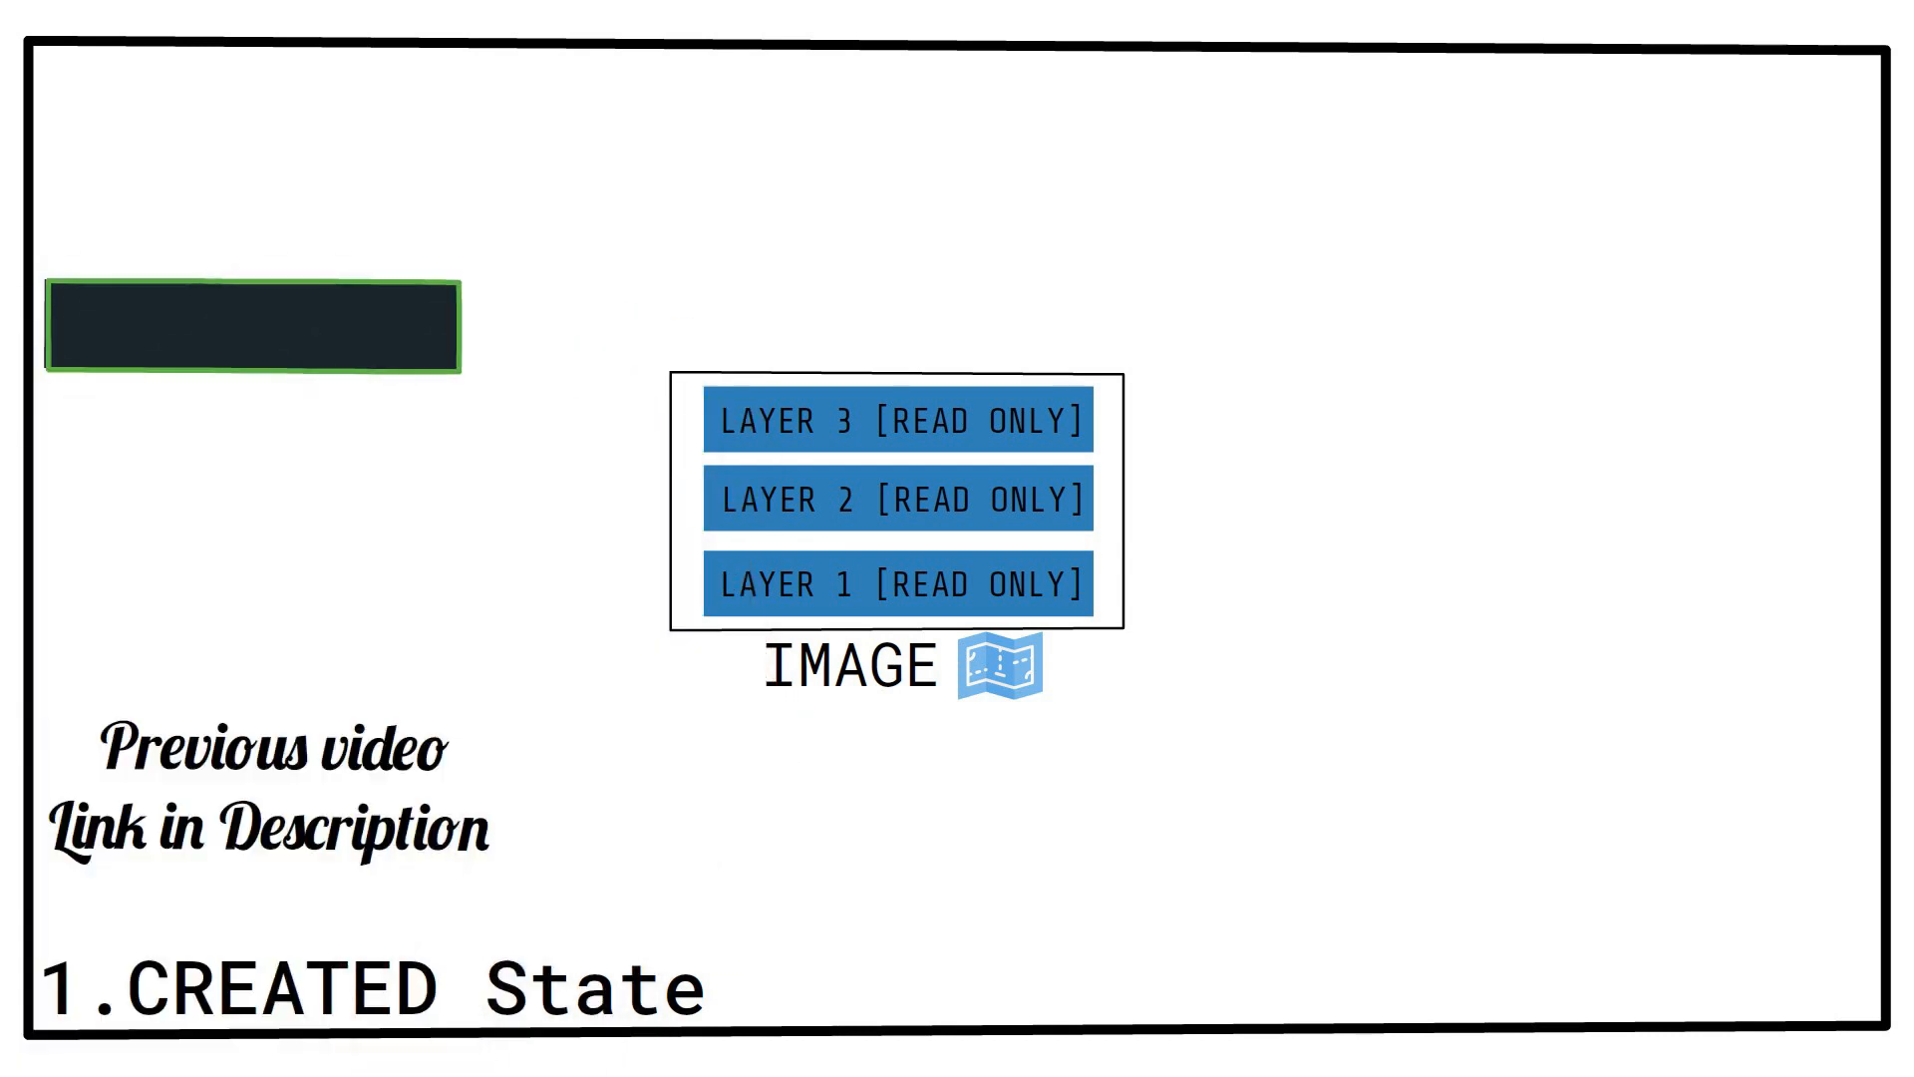
type("$ docker create")
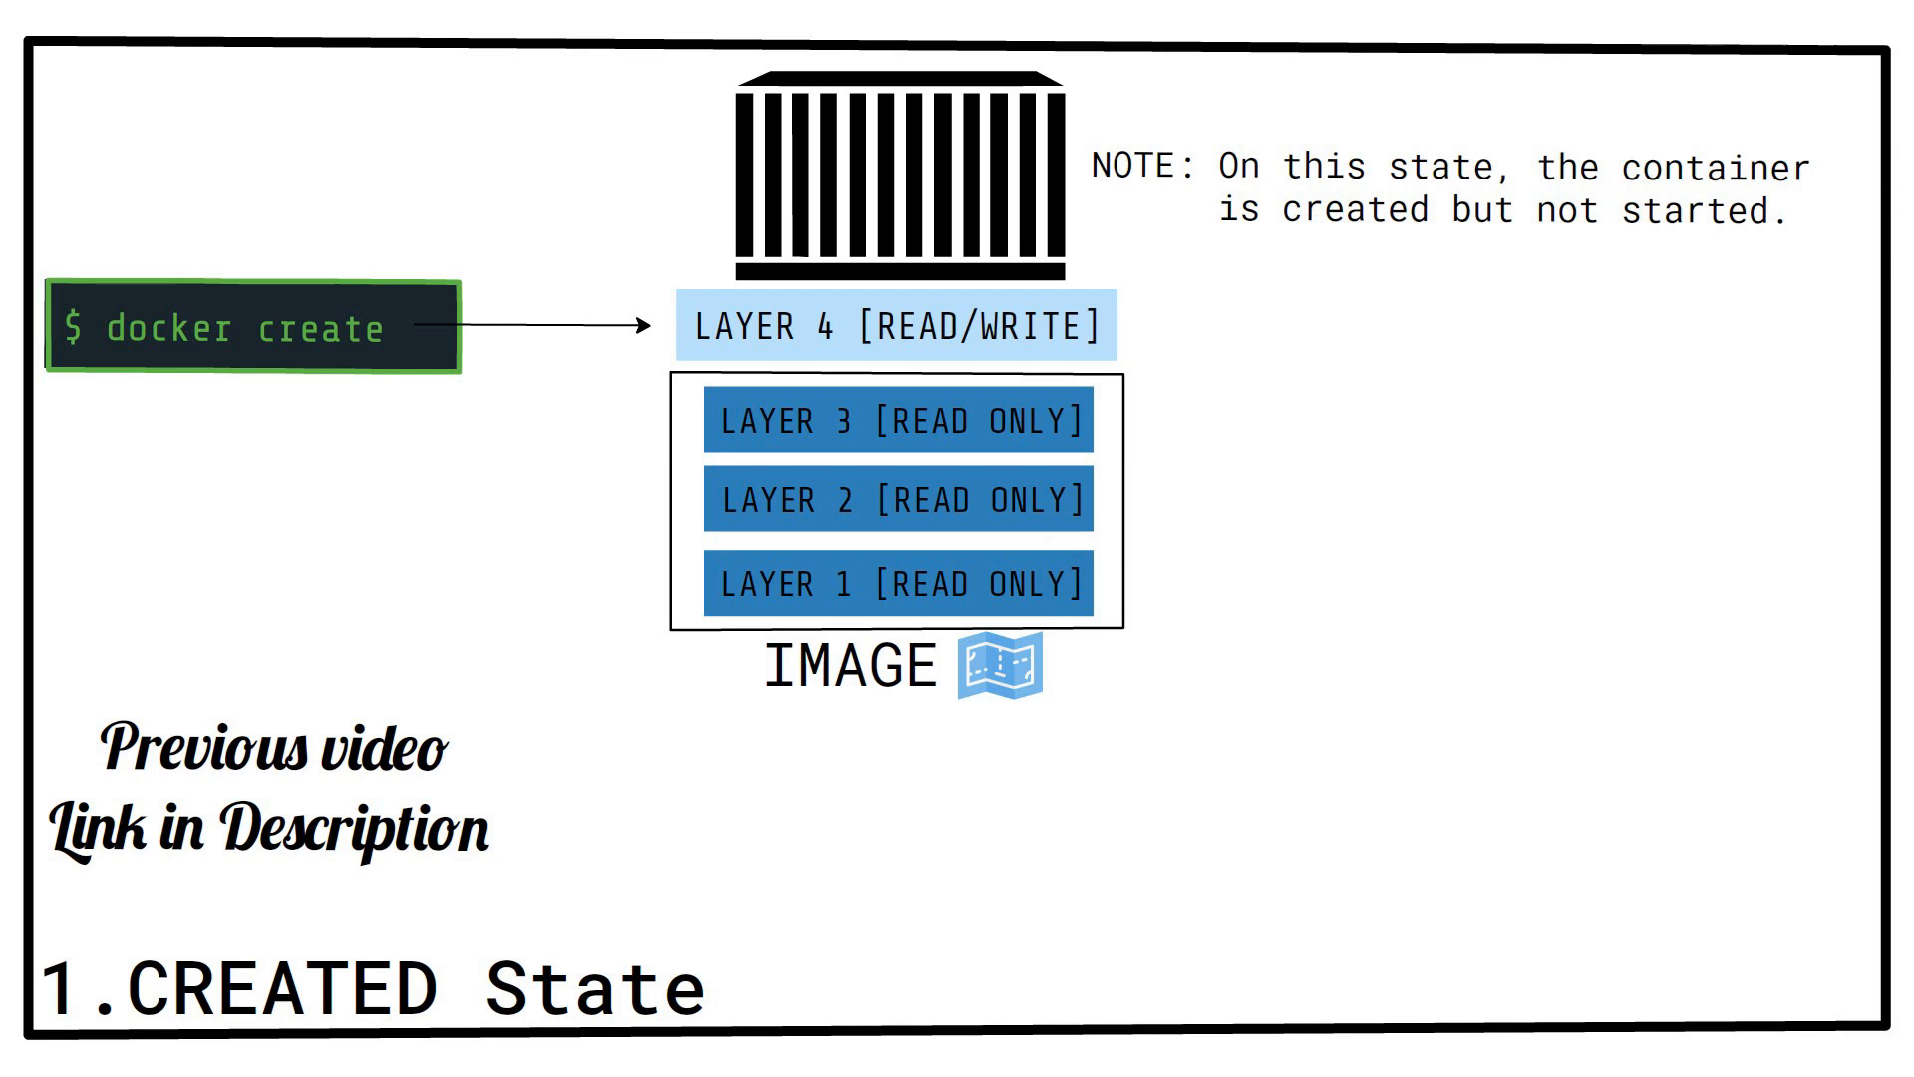
type("docker create --name app1 nginx:alpine")
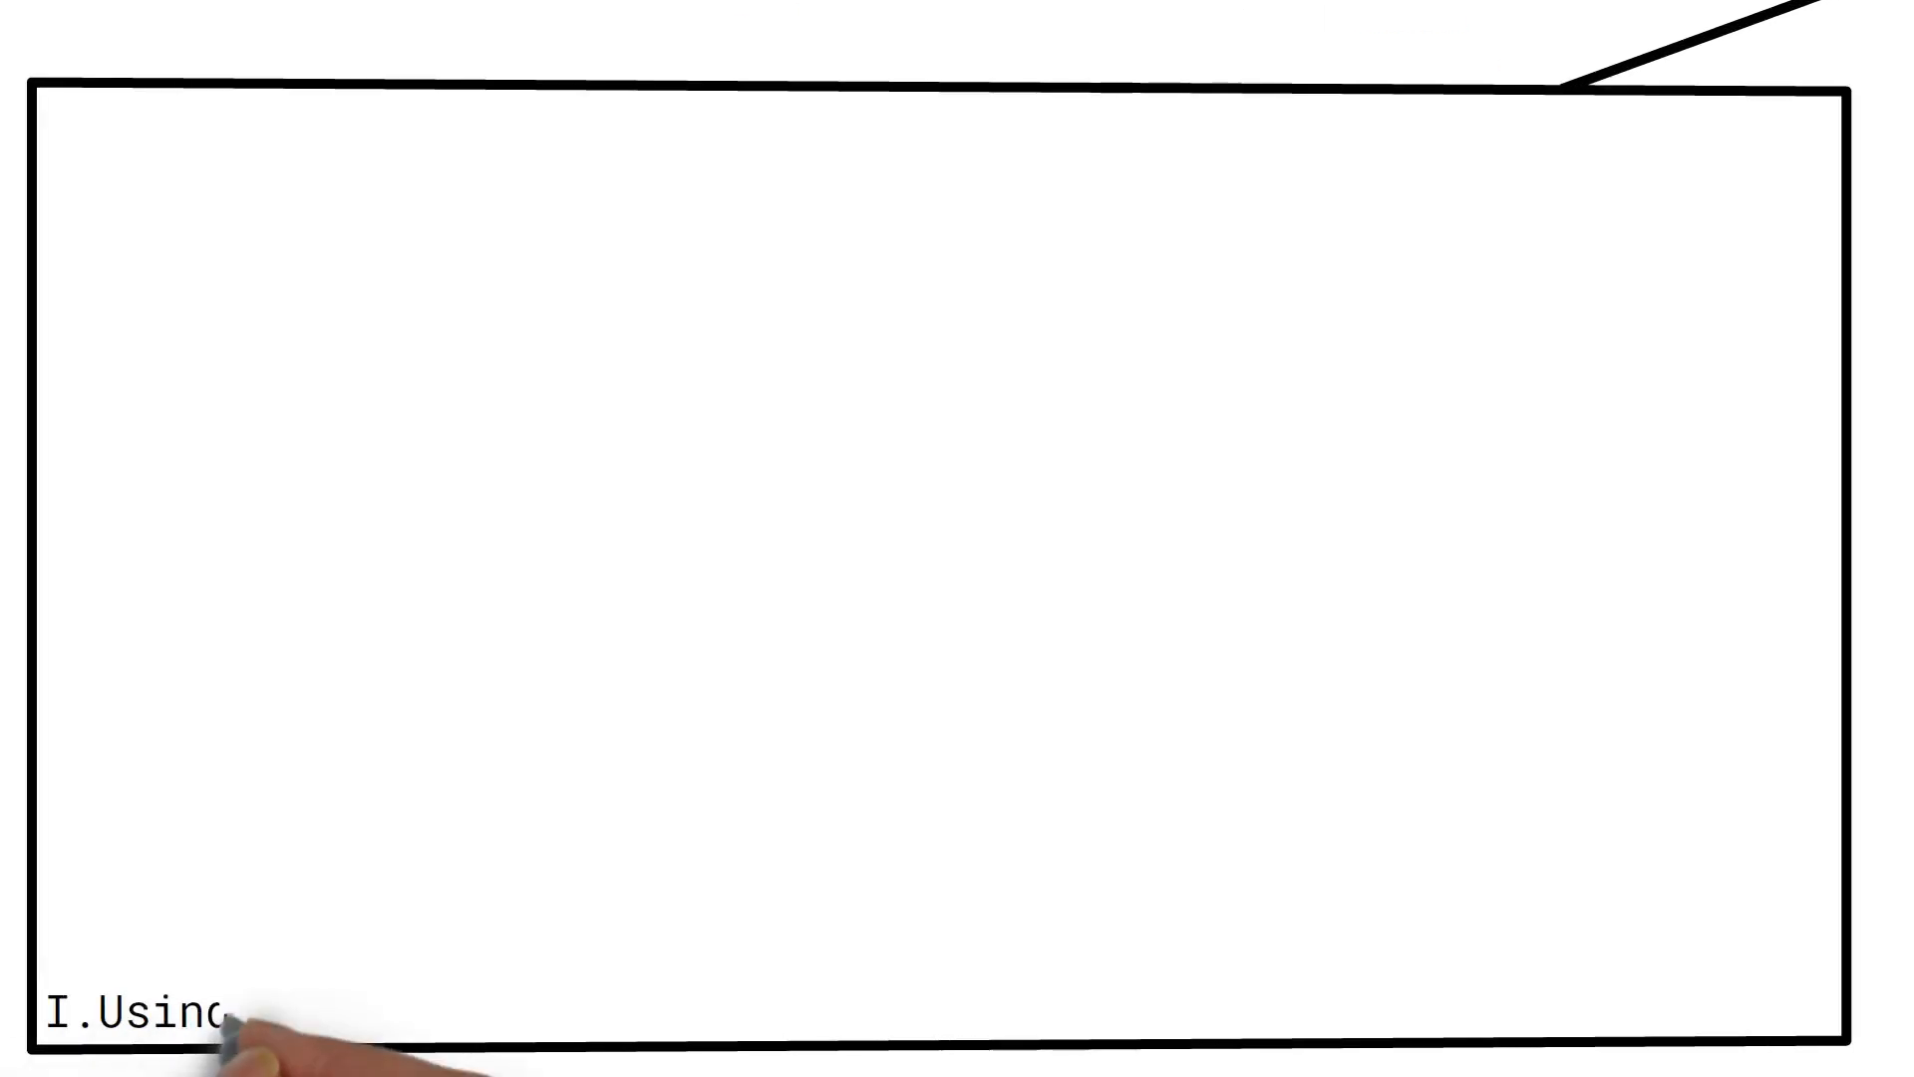
type("docker stop command")
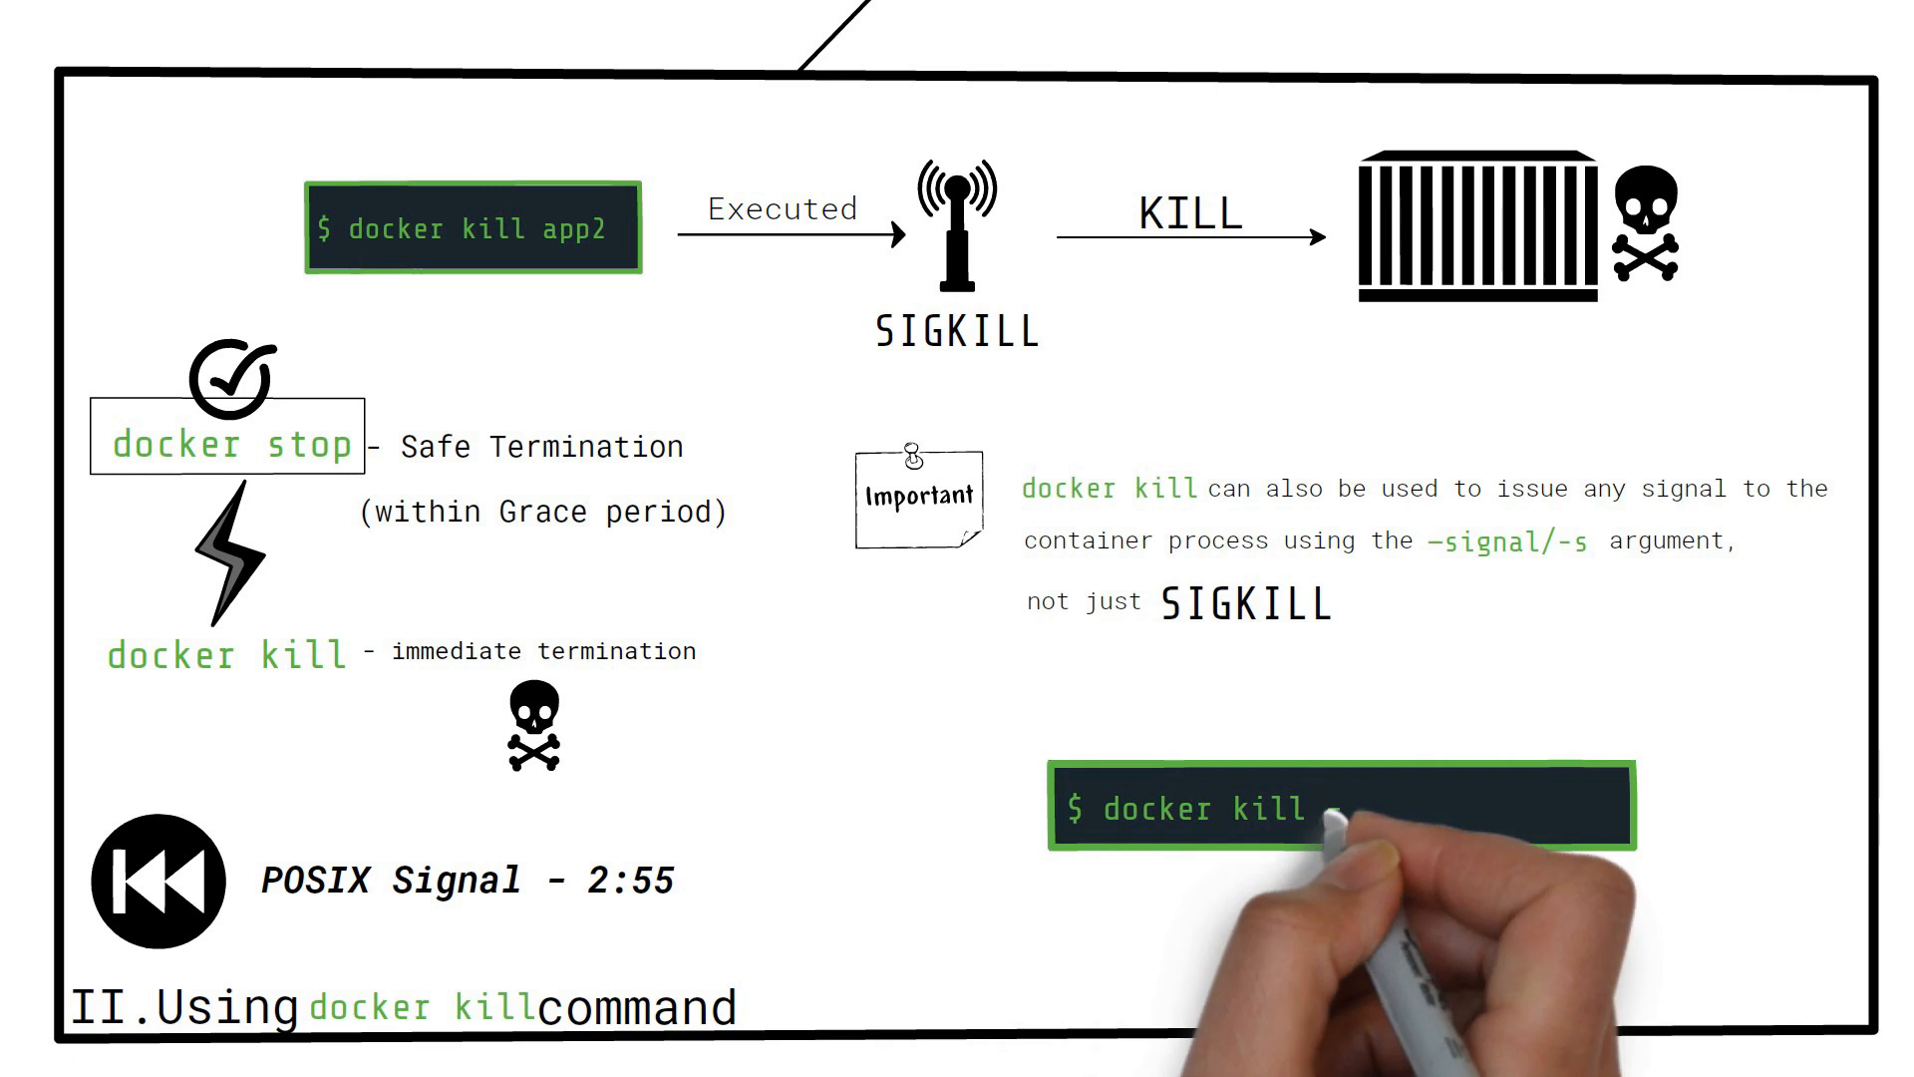
type("-s SIGINT app1")
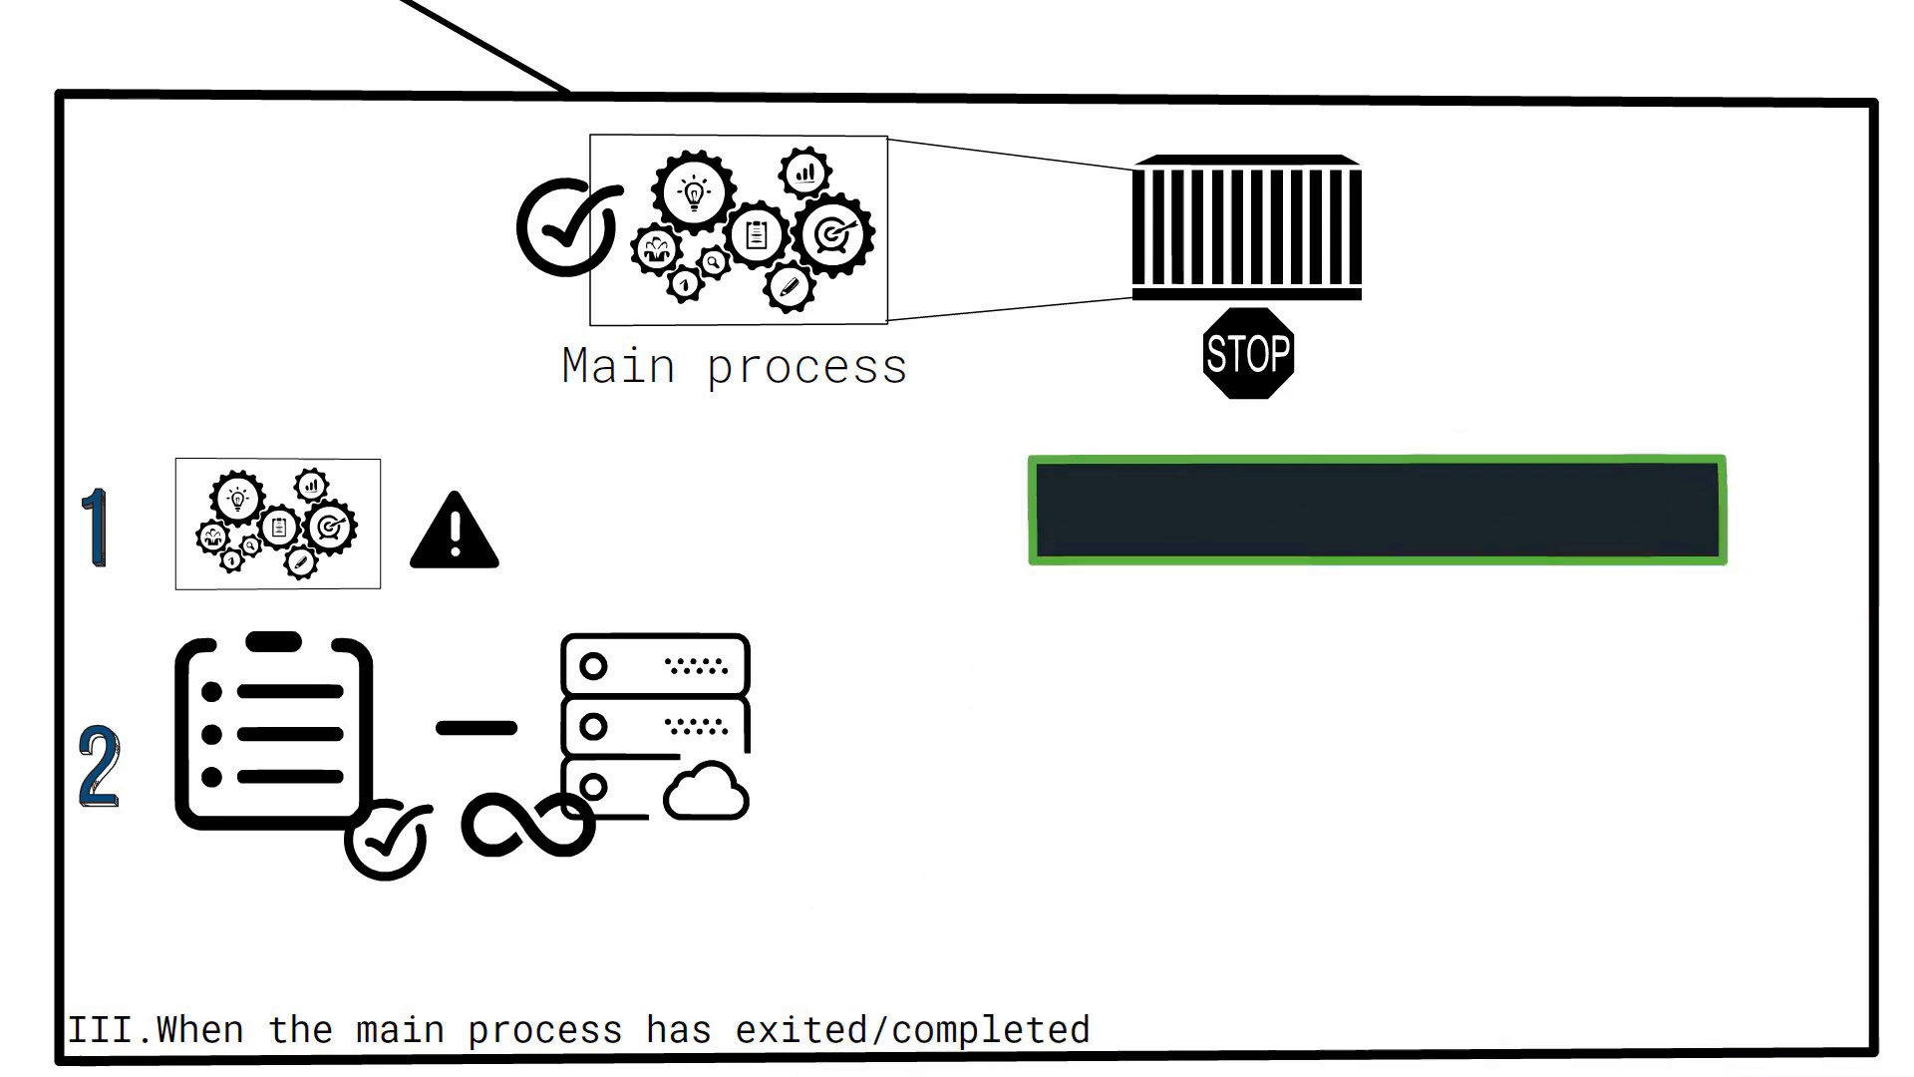
type("docker run alpine echo \"hi\"")
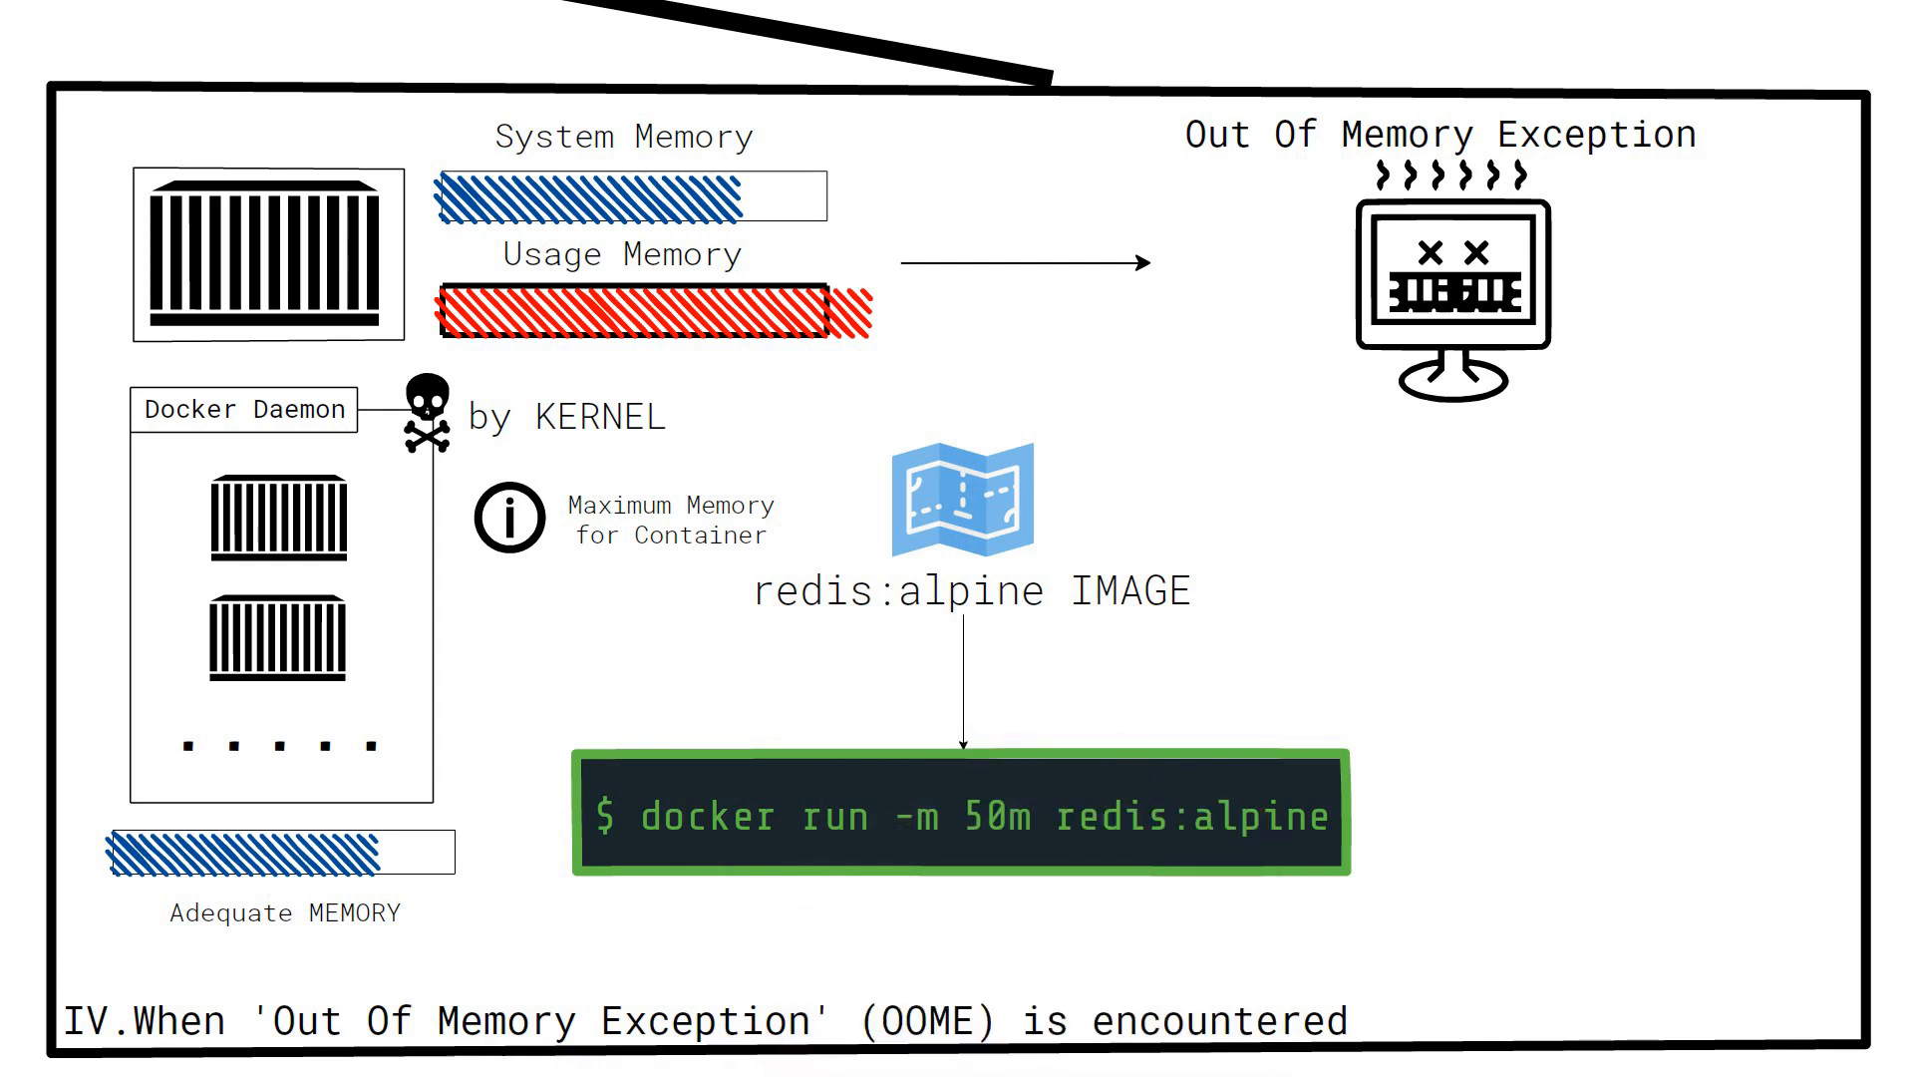
type("50 m")
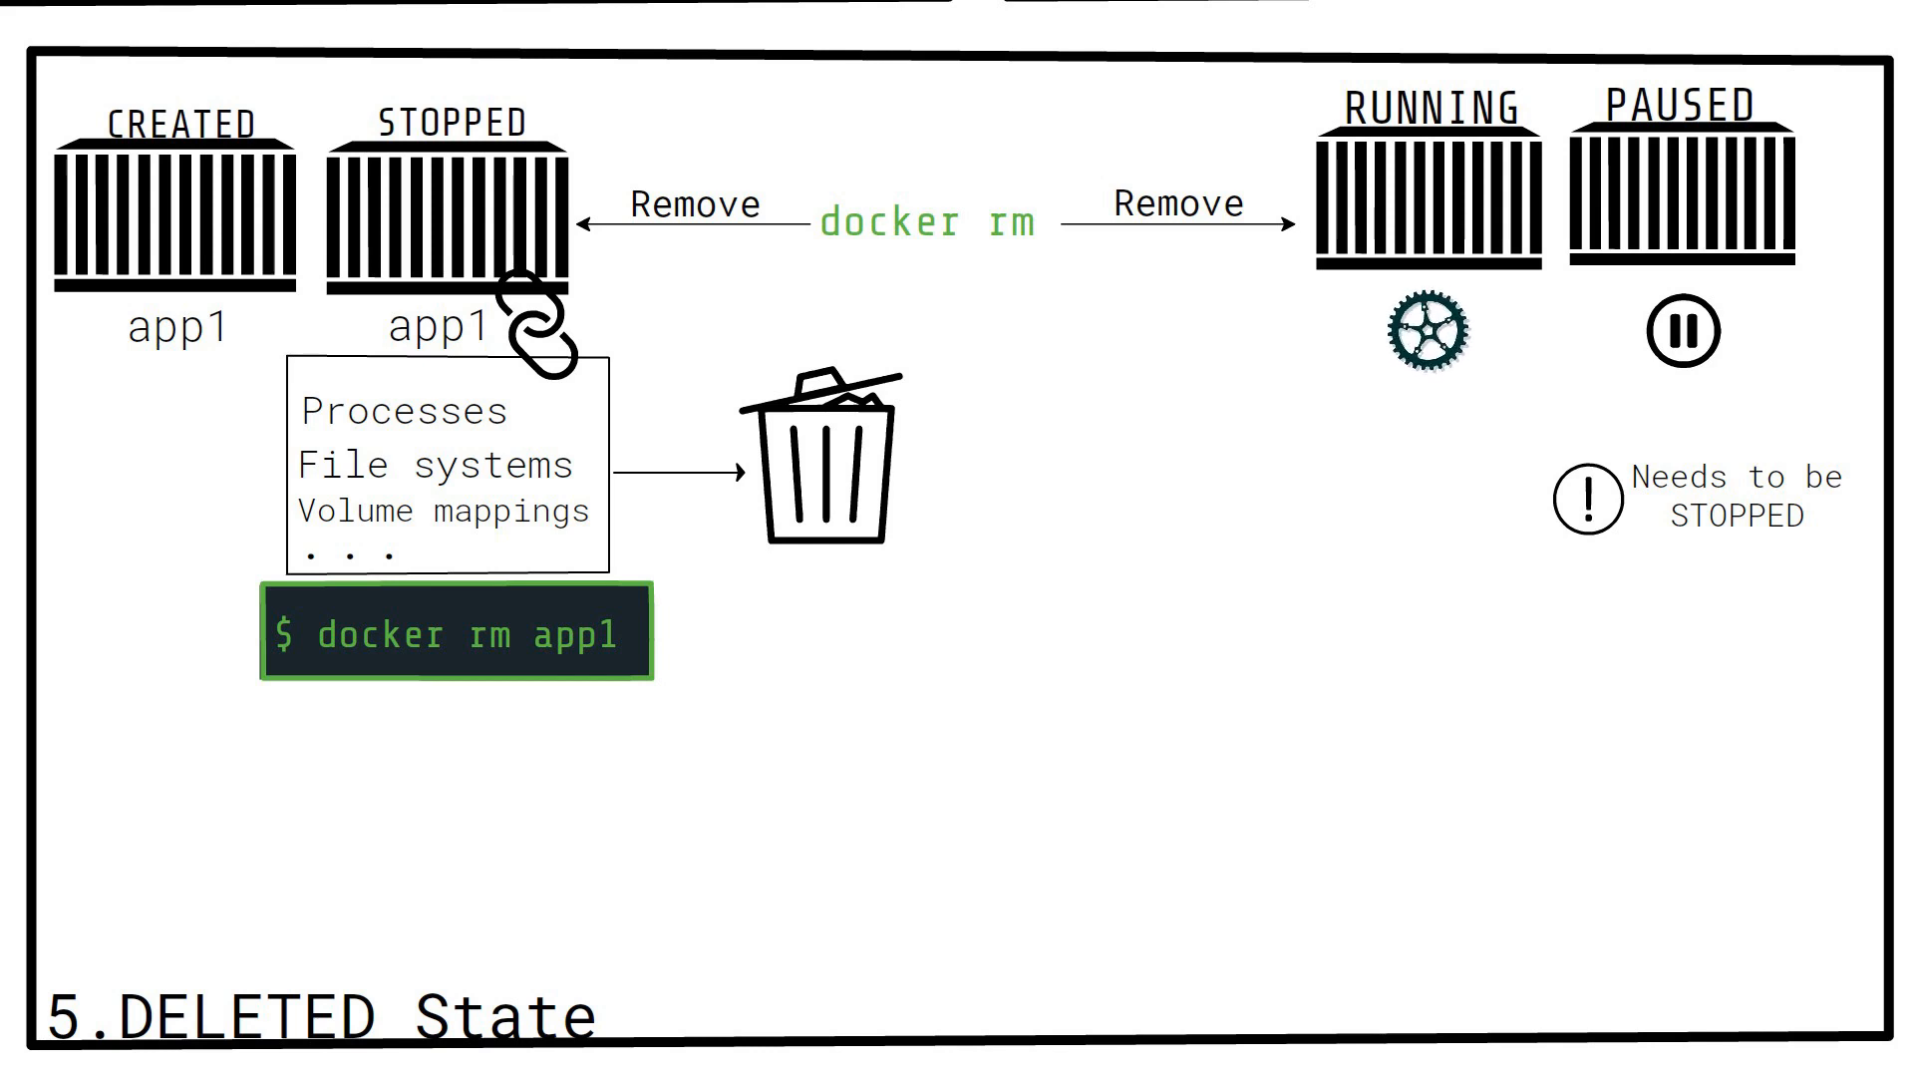
mouse_move(1502, 501)
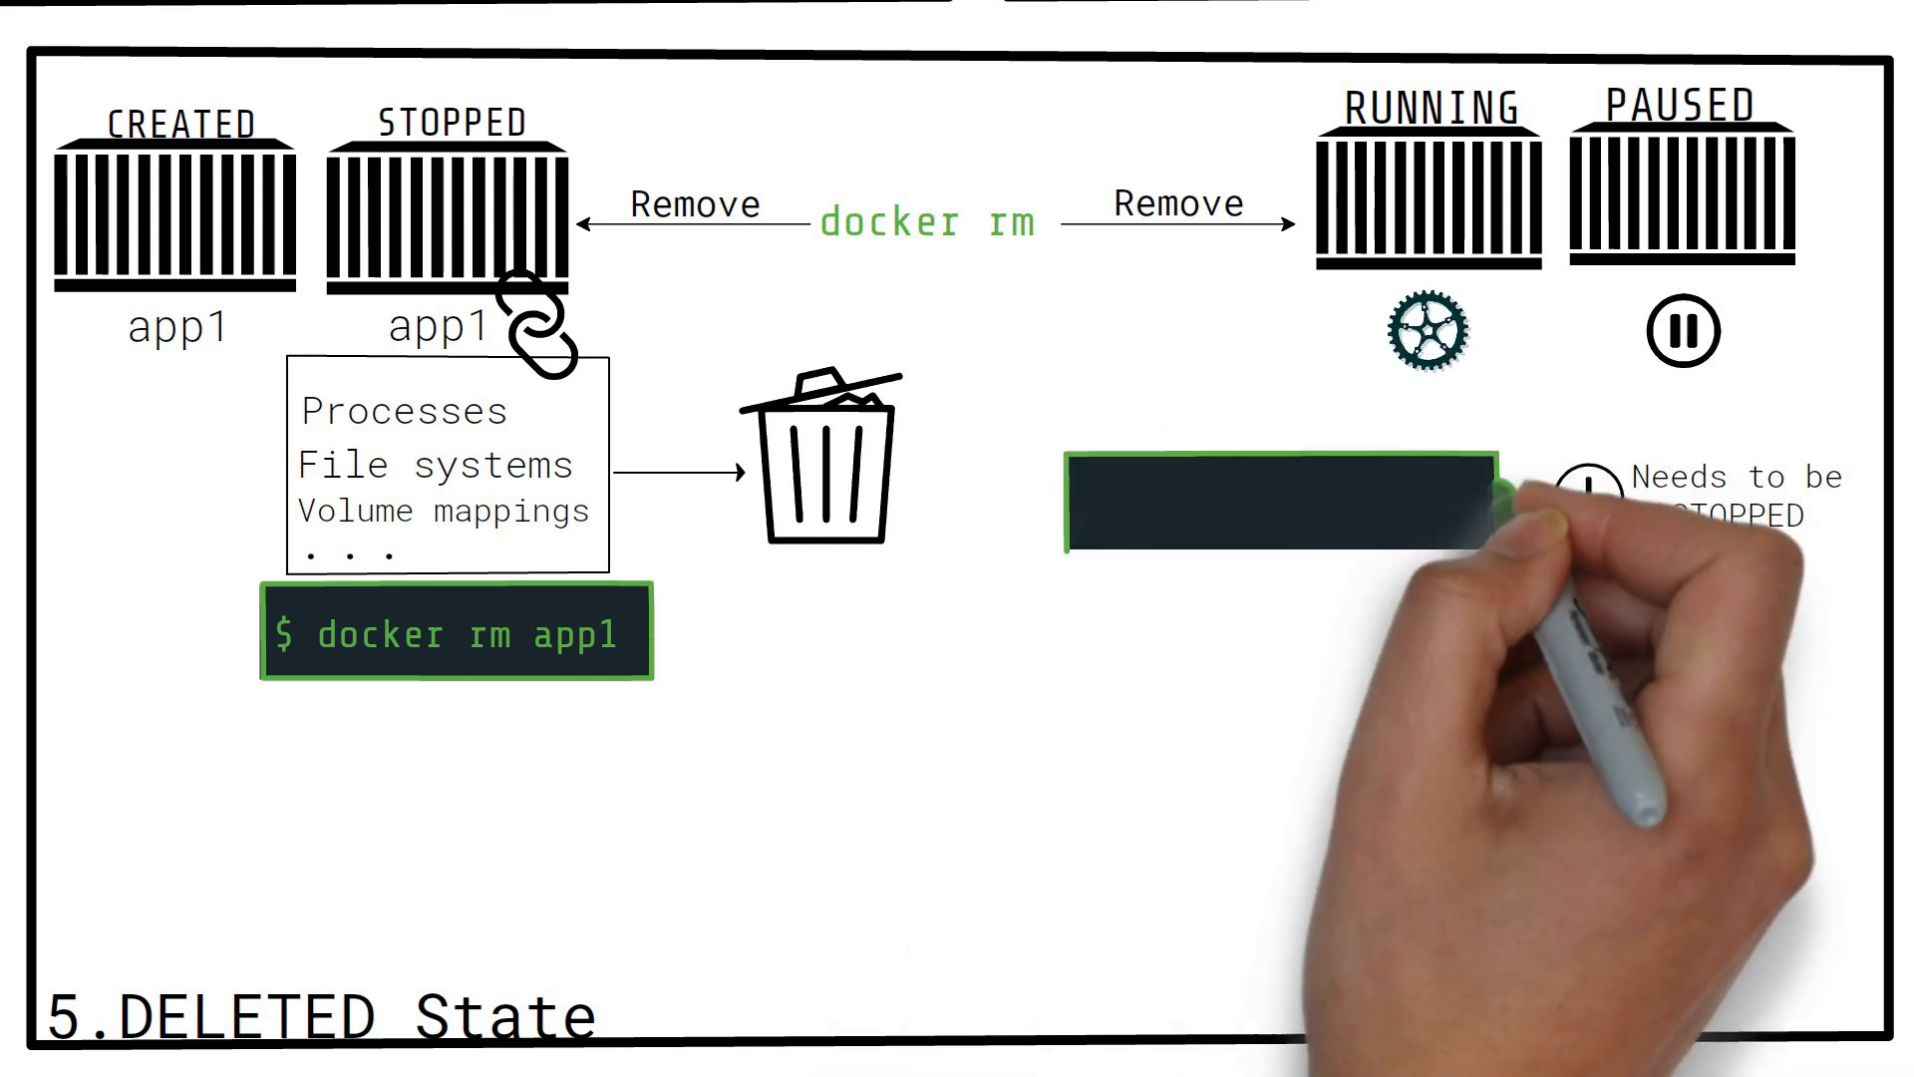